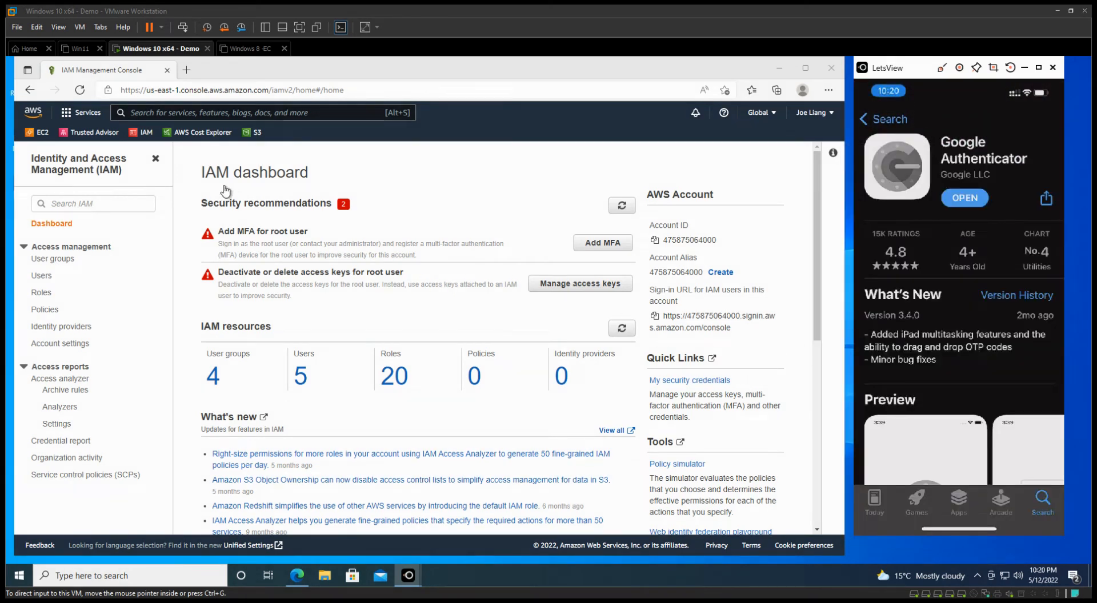
{"action": "mouse_move", "coordinate": [322, 233]}
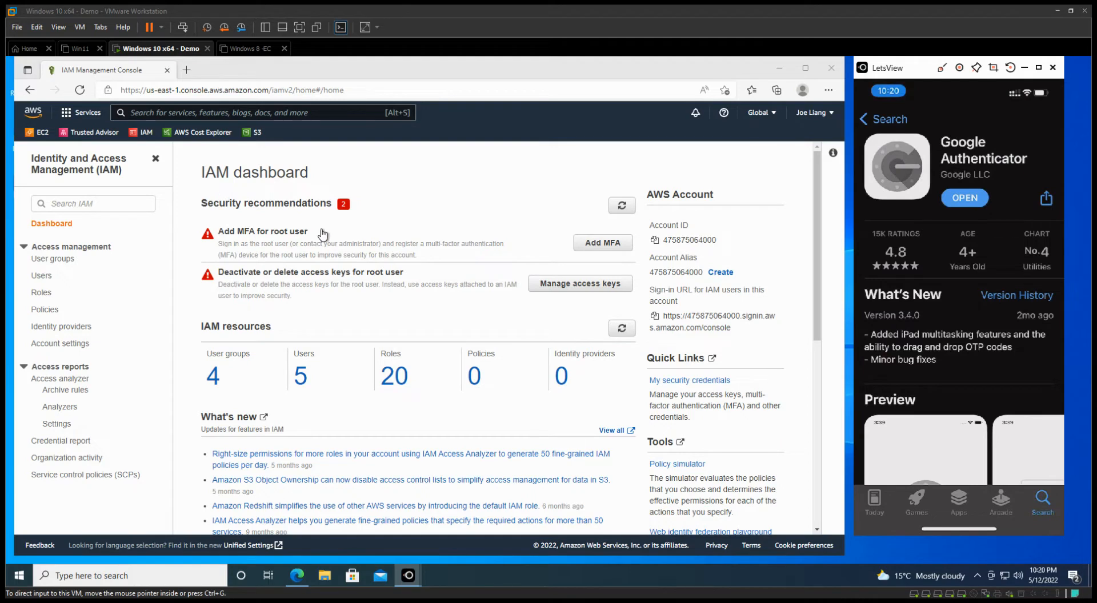
{"action": "mouse_move", "coordinate": [387, 292]}
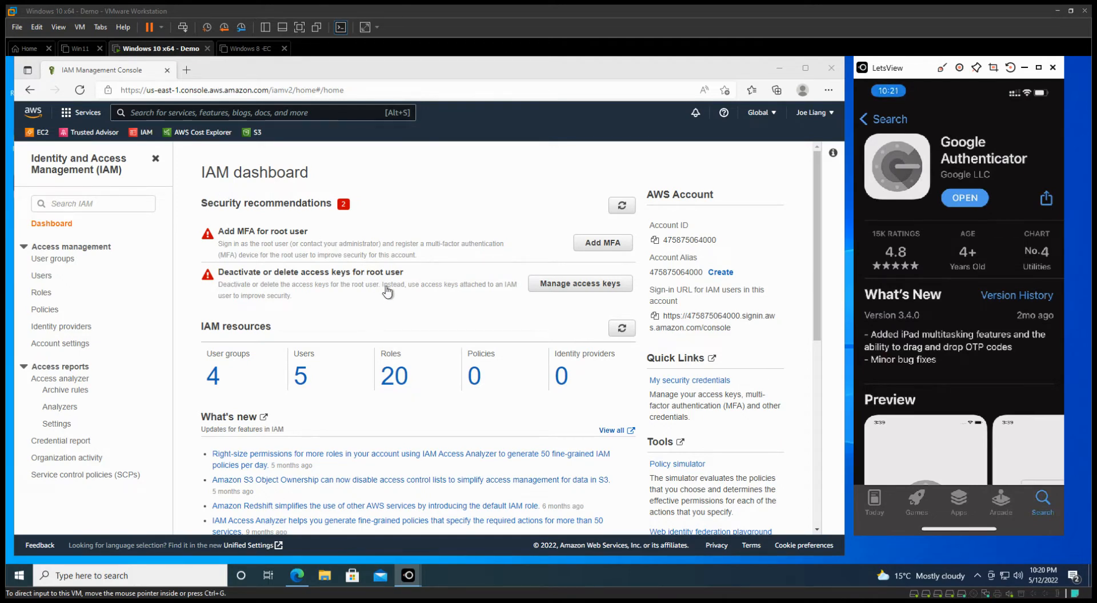
{"action": "mouse_move", "coordinate": [147, 125]}
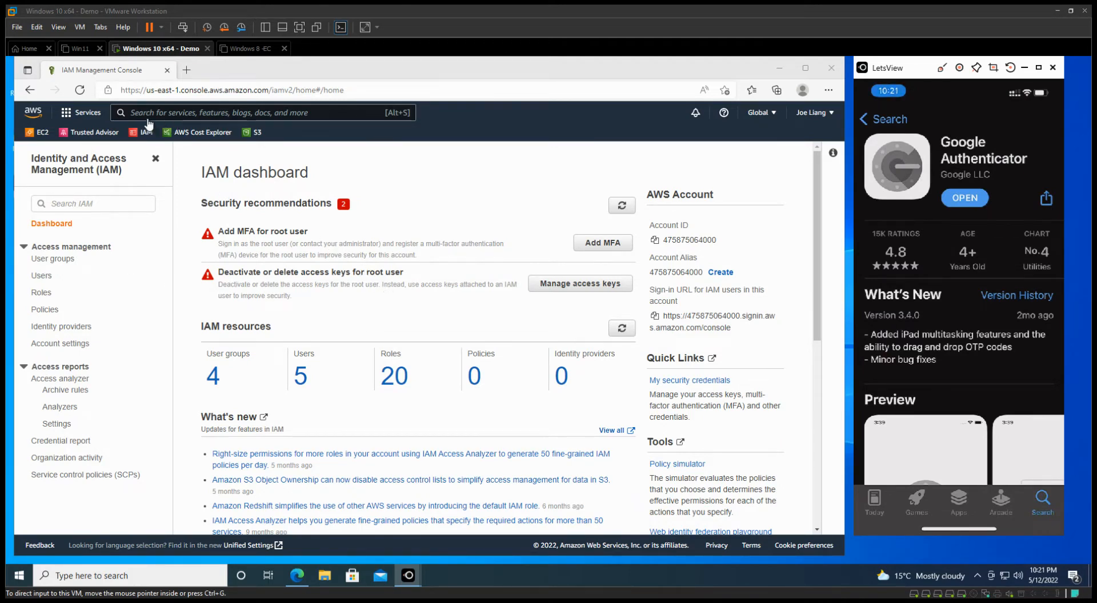
{"action": "mouse_move", "coordinate": [147, 132]}
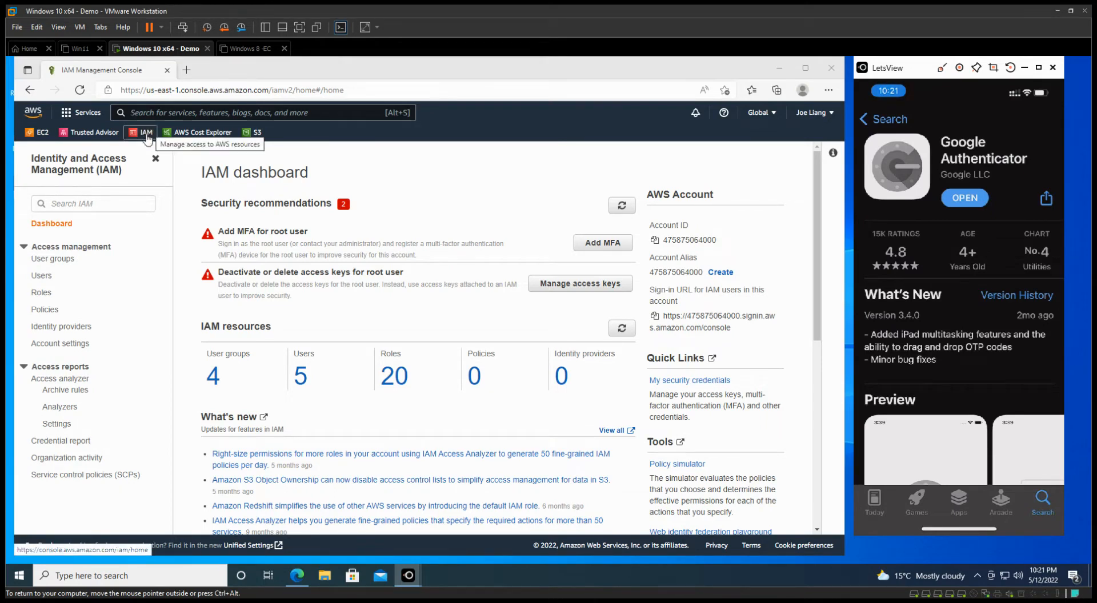
Step: Reload the IAM dashboard and show the five IAM users, none with MFA
{"action": "left_click", "coordinate": [245, 112]}
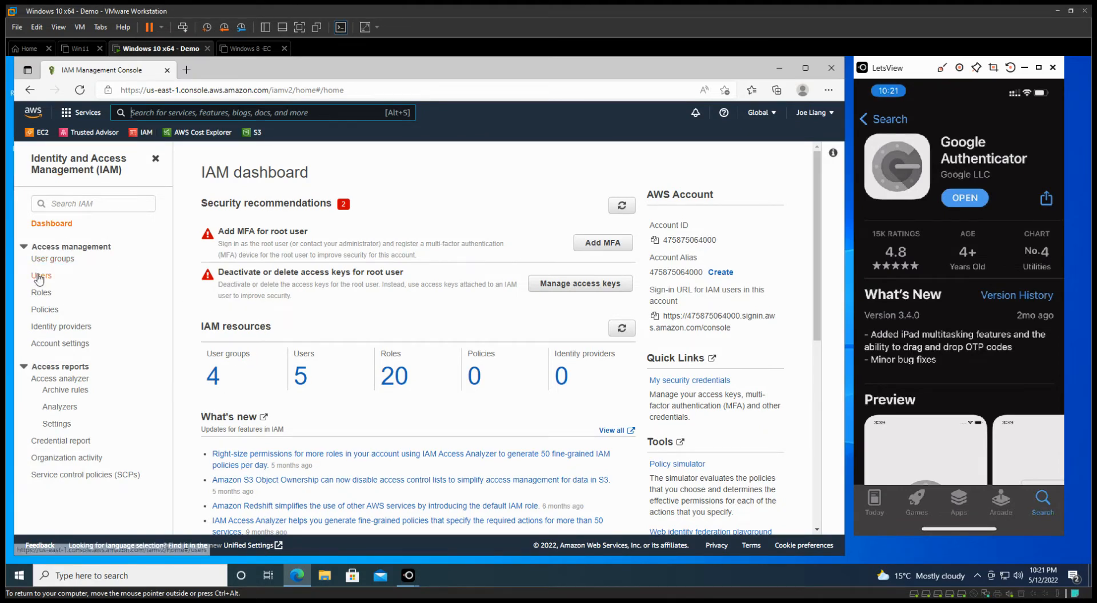
{"action": "left_click", "coordinate": [42, 277]}
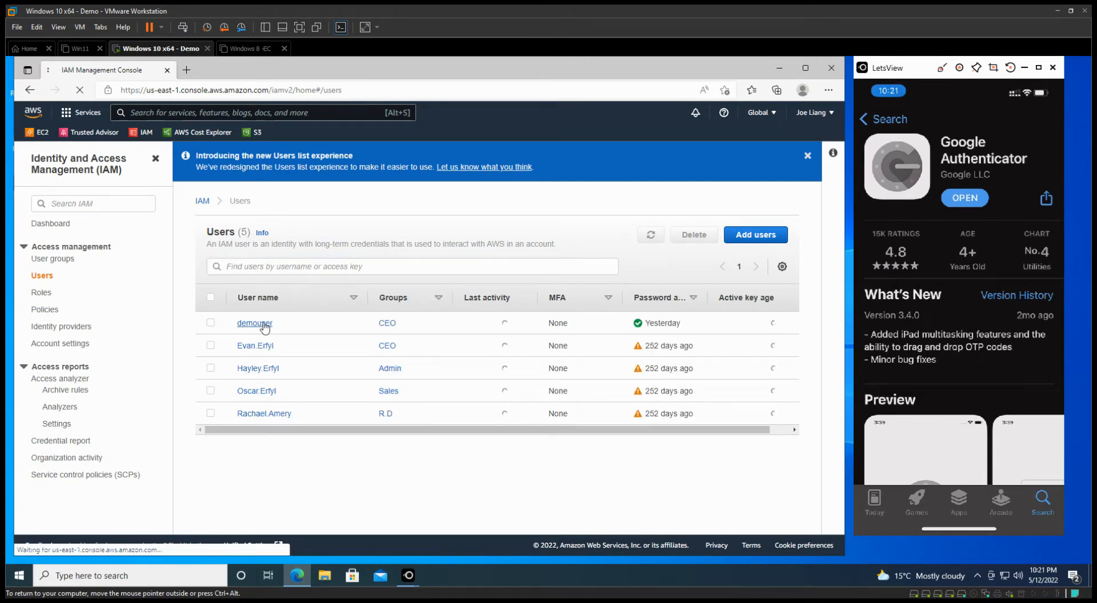
Step: Open demouser's Security credentials, showing Assigned MFA device as Not assigned
{"action": "left_click", "coordinate": [254, 323]}
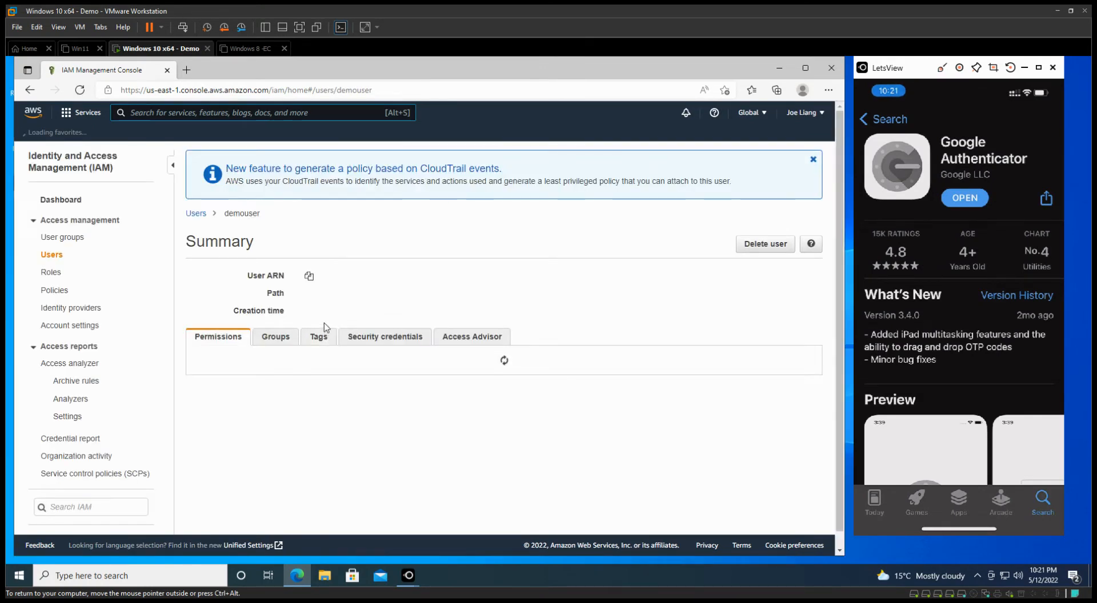
{"action": "left_click", "coordinate": [396, 336]}
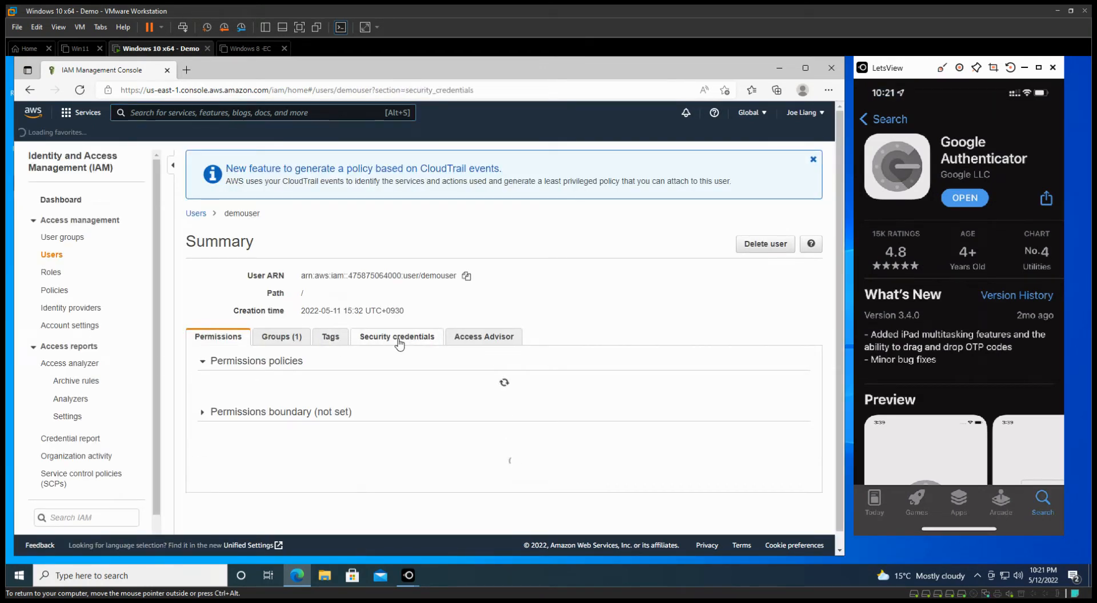
{"action": "left_click", "coordinate": [396, 336]}
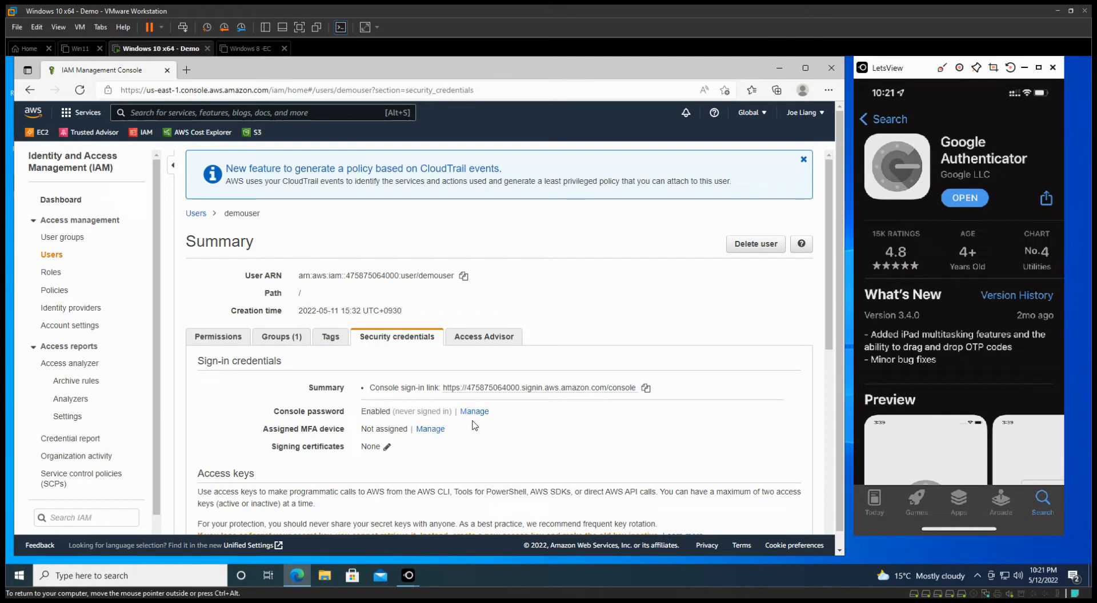
{"action": "mouse_move", "coordinate": [356, 449]}
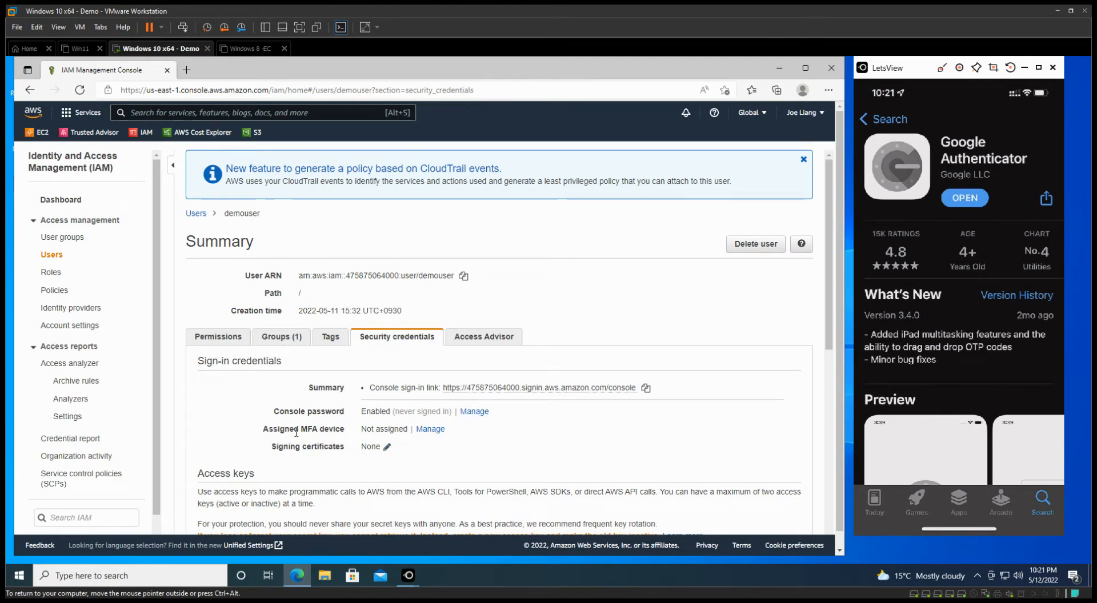
{"action": "scroll", "scroll_direction": "down", "scroll_amount": 3}
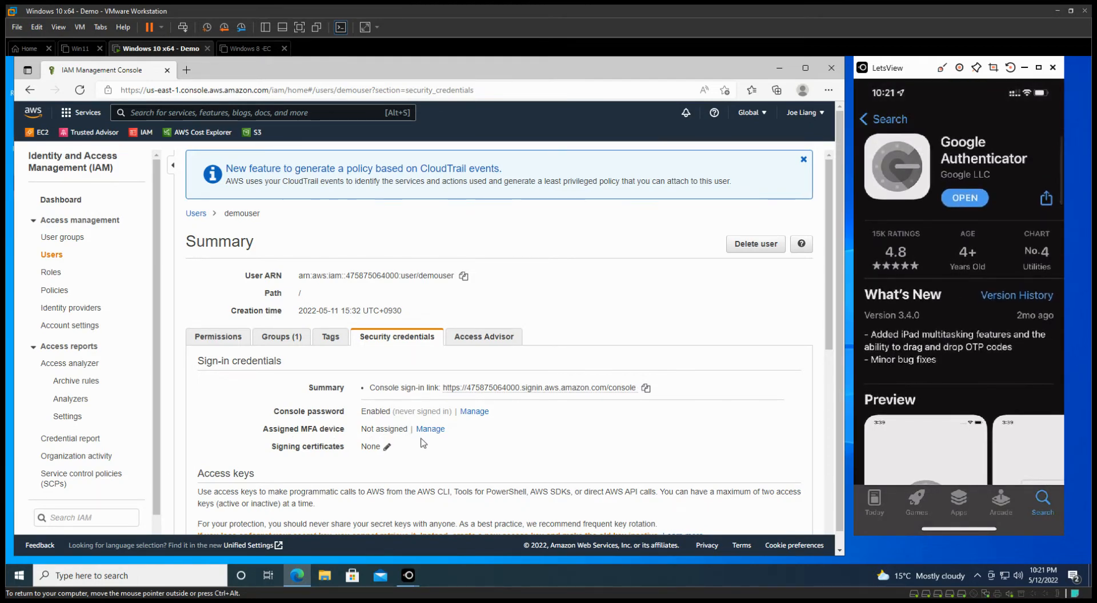
{"action": "mouse_move", "coordinate": [440, 444]}
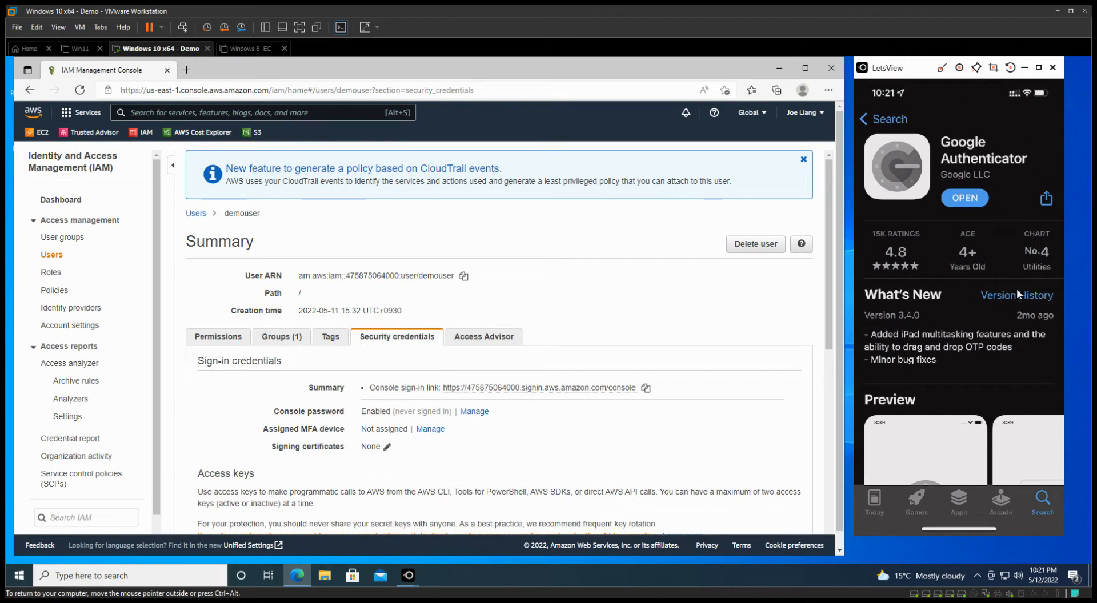
{"action": "mouse_move", "coordinate": [971, 180]}
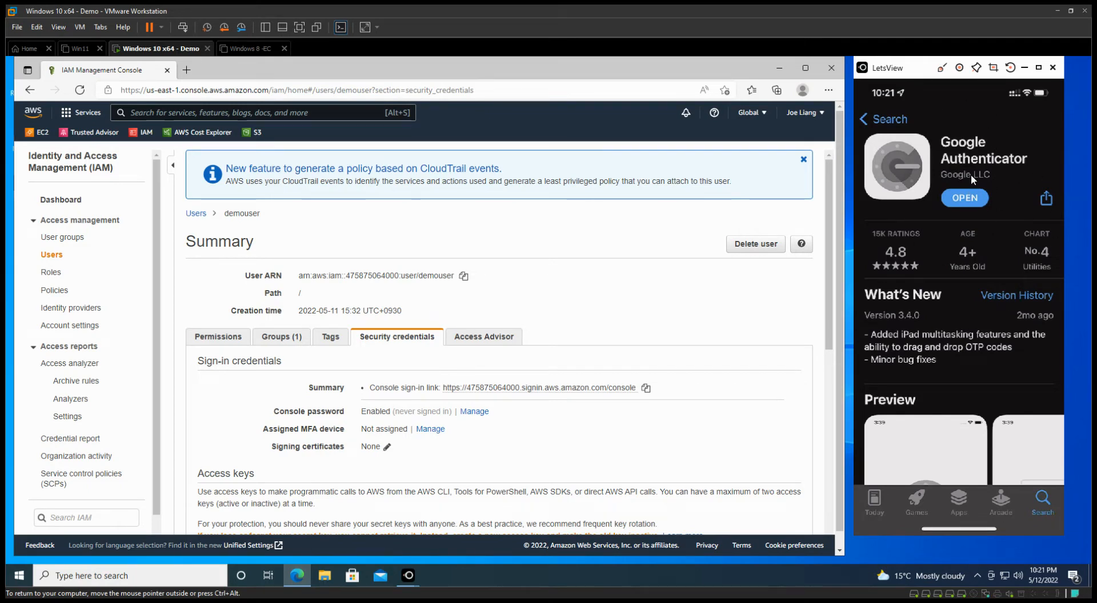
{"action": "mouse_move", "coordinate": [410, 450]}
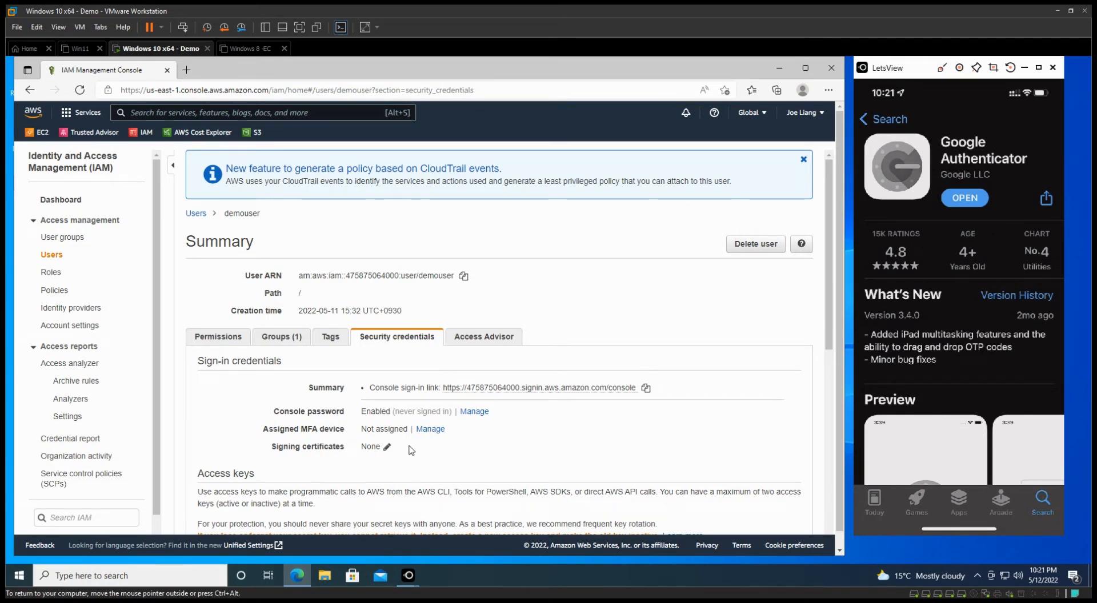
{"action": "mouse_move", "coordinate": [429, 439]}
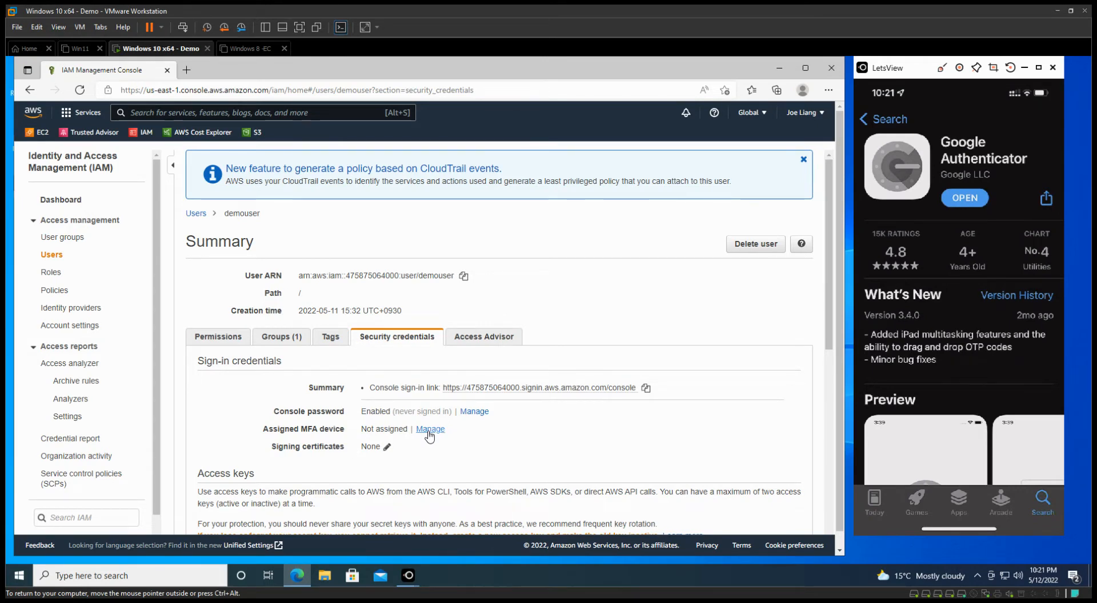
Step: Start assigning a Virtual MFA device to demouser
{"action": "left_click", "coordinate": [430, 429]}
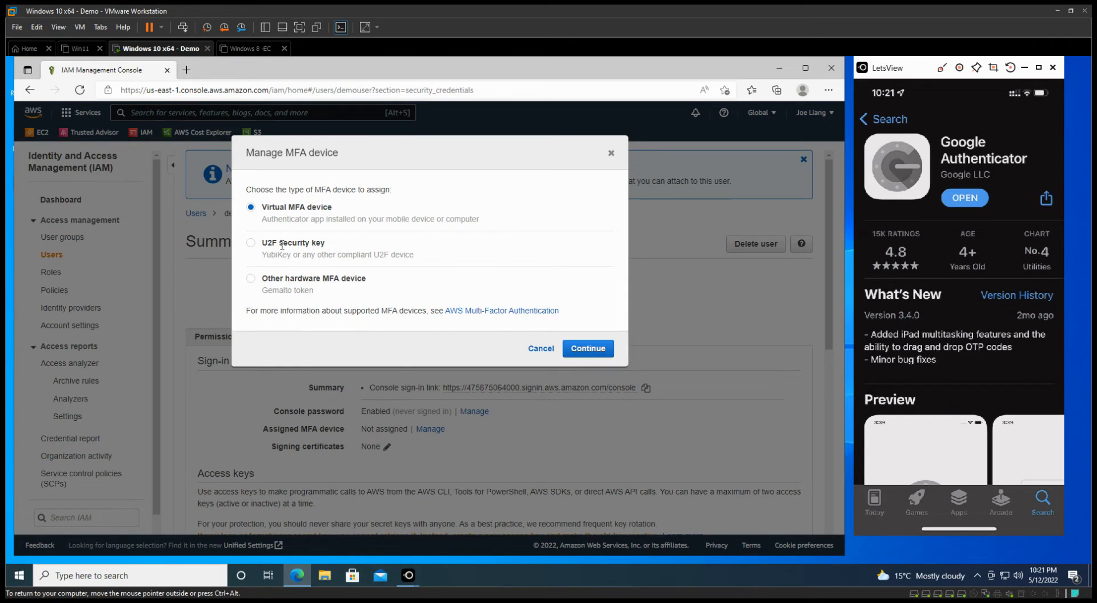
{"action": "mouse_move", "coordinate": [355, 296]}
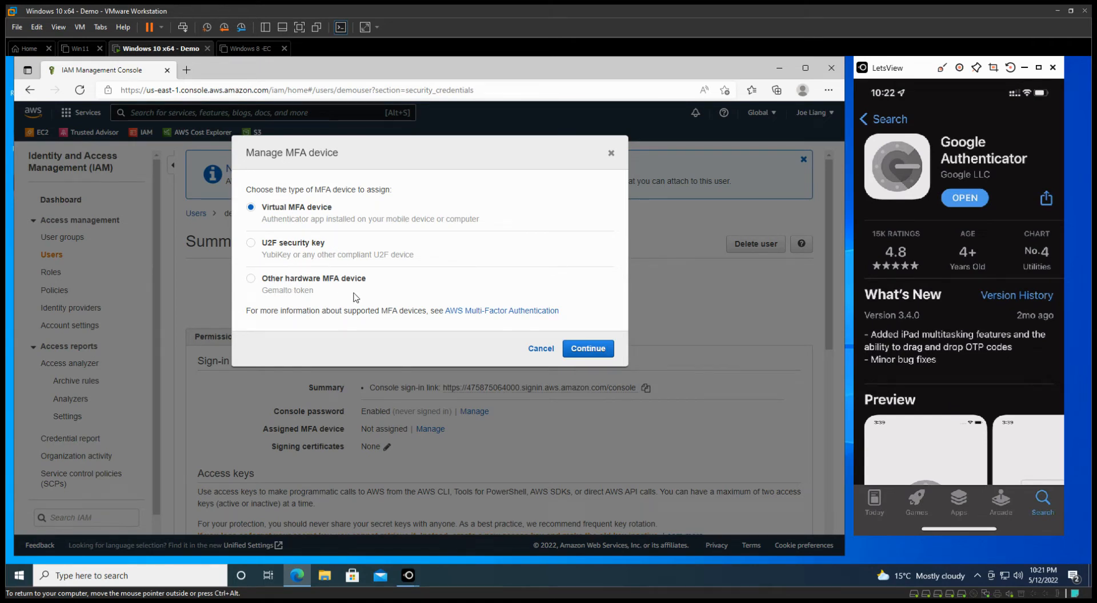
{"action": "mouse_move", "coordinate": [327, 293]}
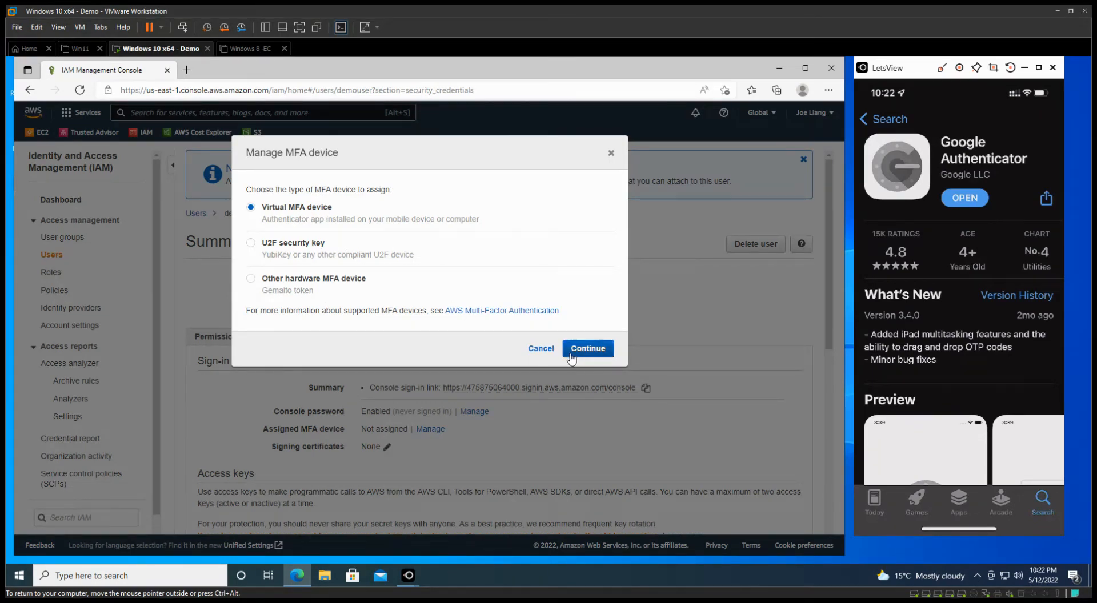
{"action": "left_click", "coordinate": [587, 349]}
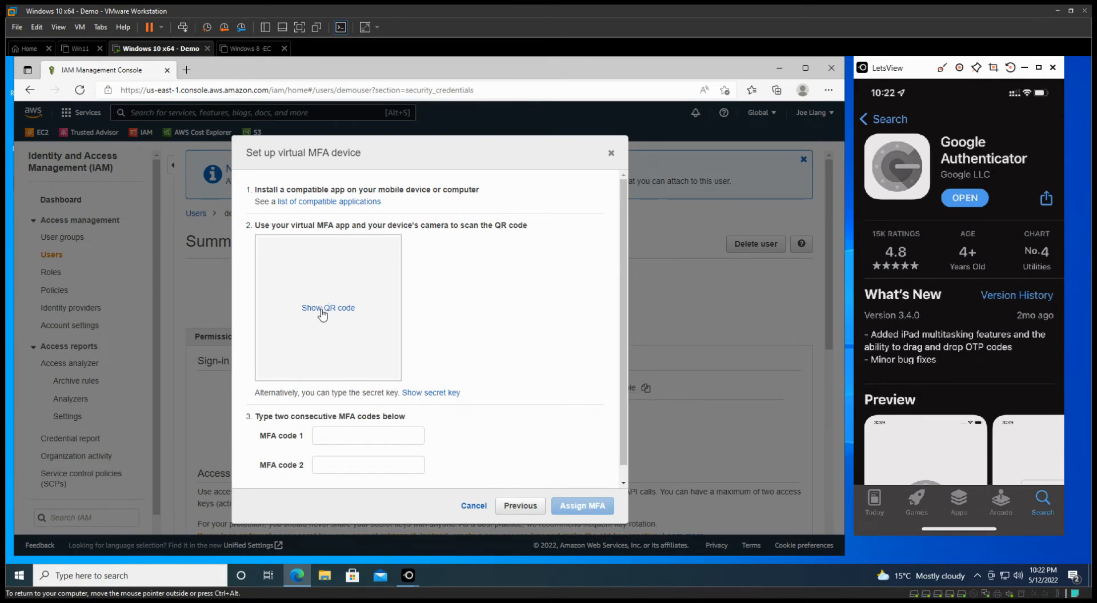
Step: Show the QR code and add the Amazon Web Services account to Google Authenticator
{"action": "left_click", "coordinate": [328, 308]}
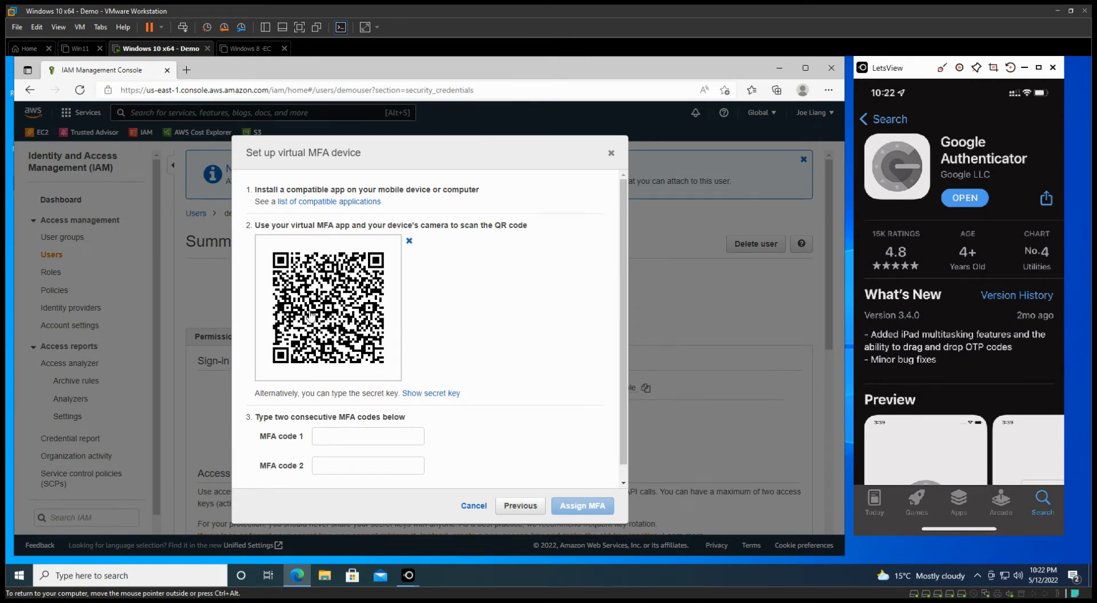
{"action": "mouse_move", "coordinate": [356, 341]}
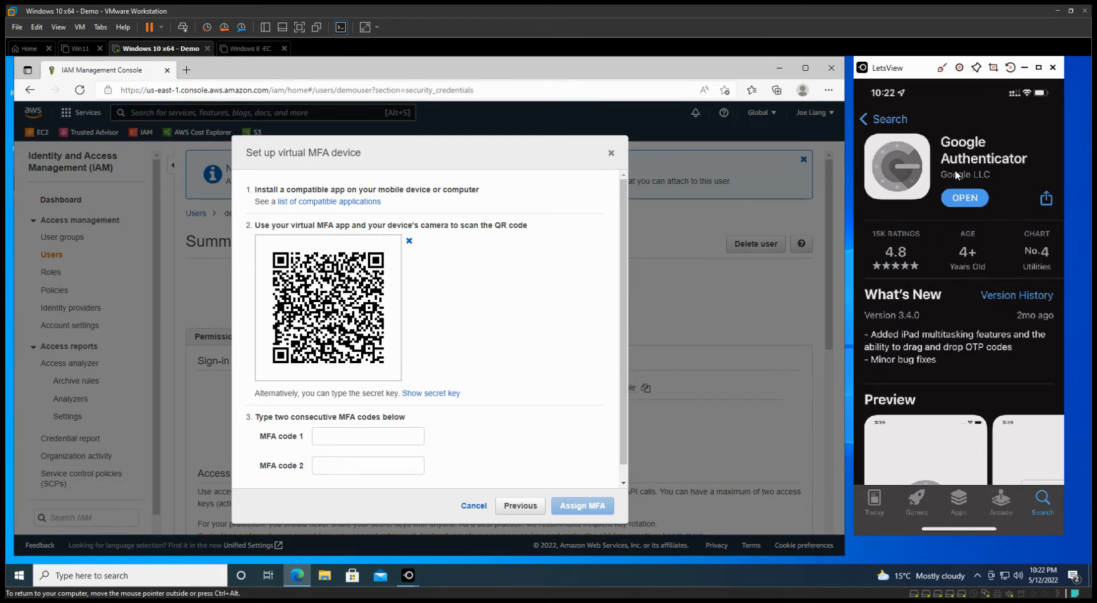
{"action": "mouse_move", "coordinate": [1015, 168]}
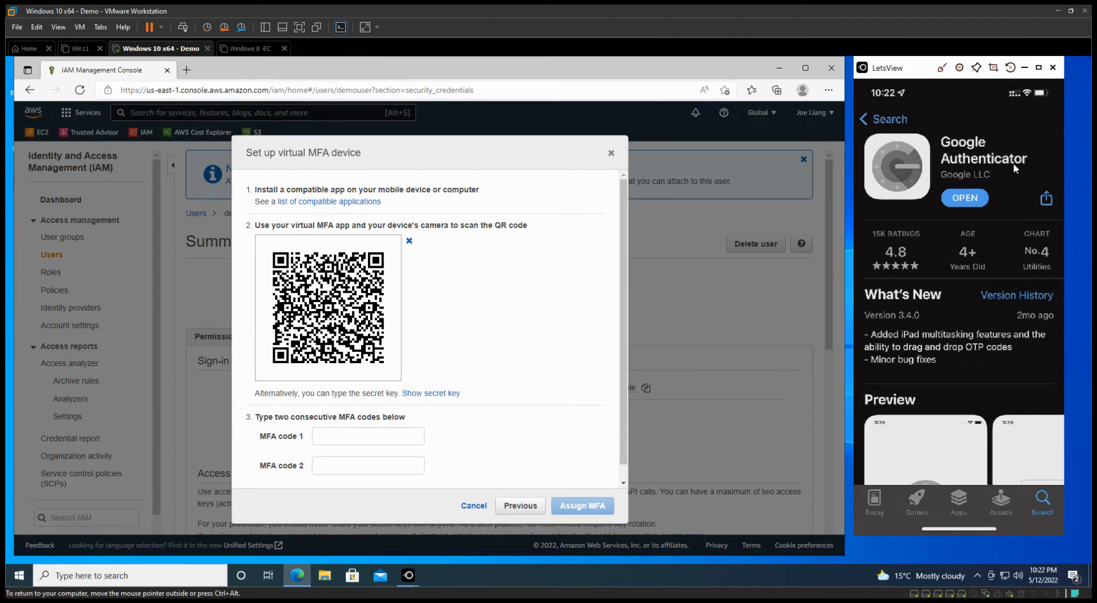
{"action": "mouse_move", "coordinate": [1007, 185]}
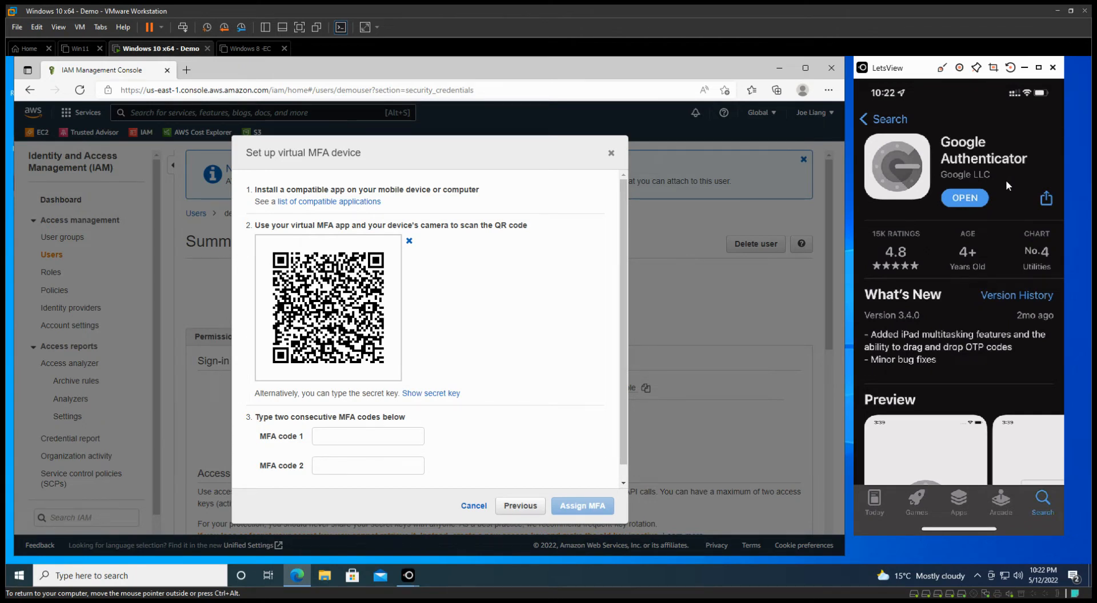
{"action": "mouse_move", "coordinate": [990, 201]}
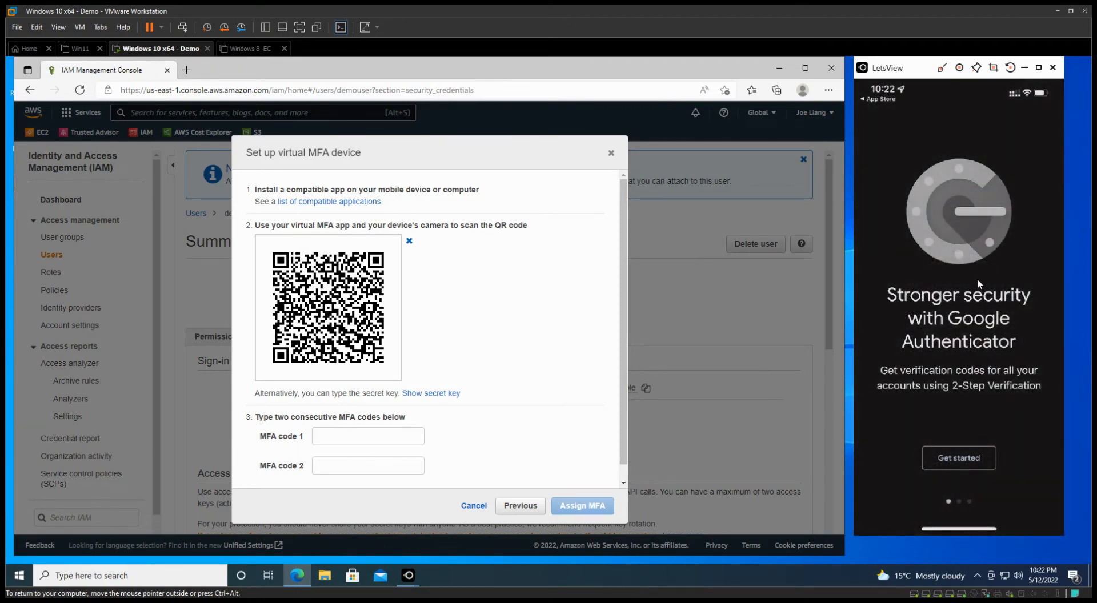
{"action": "left_click", "coordinate": [959, 457]}
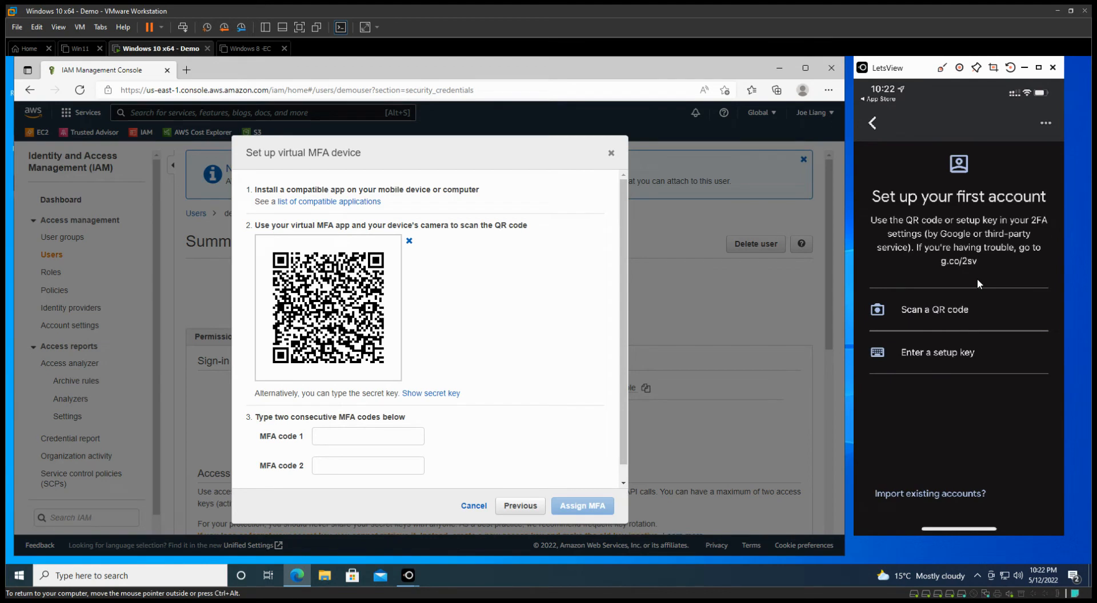
{"action": "mouse_move", "coordinate": [940, 327]}
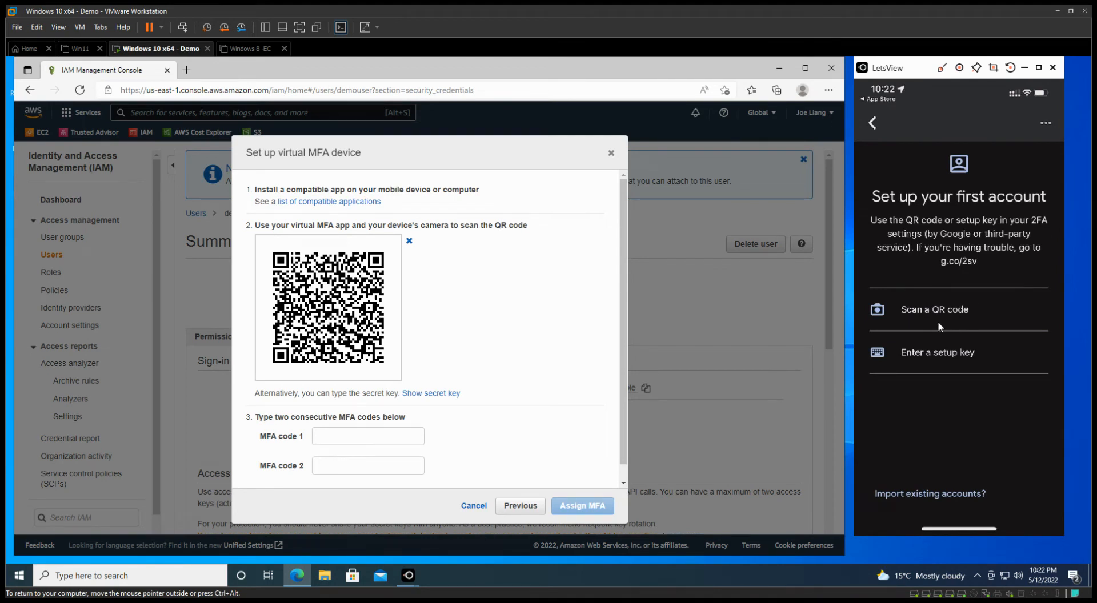
{"action": "left_click", "coordinate": [933, 309]}
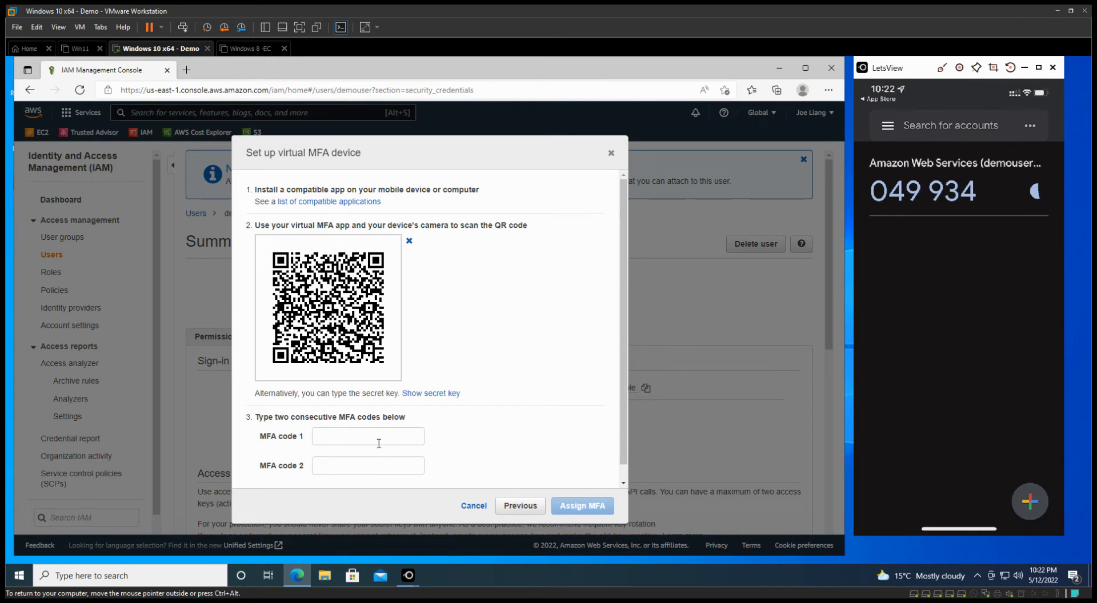
{"action": "left_click", "coordinate": [367, 435]}
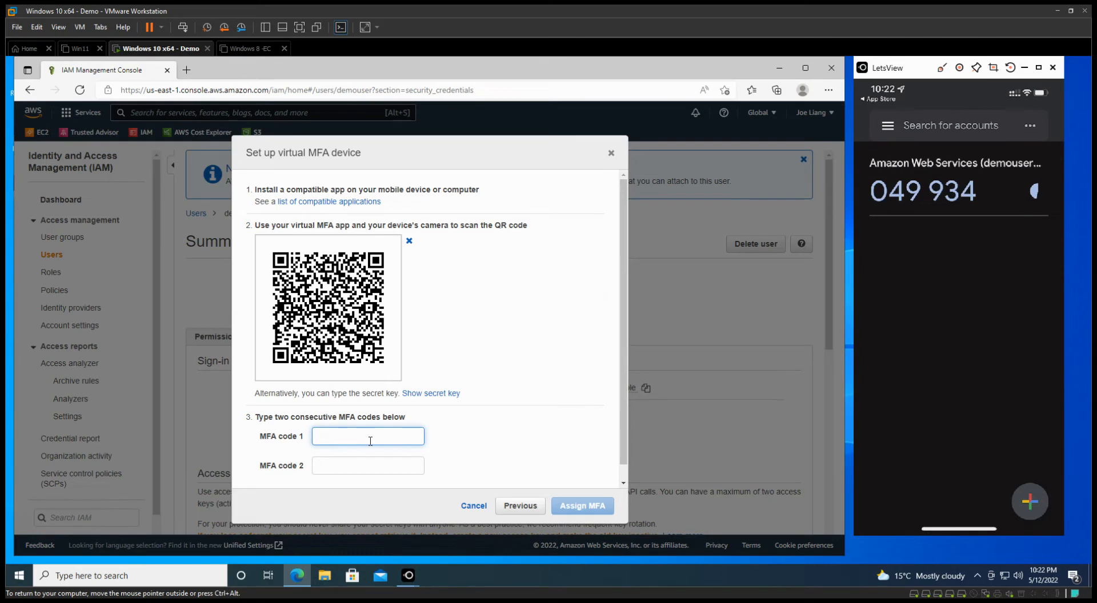
{"action": "left_click", "coordinate": [367, 436]}
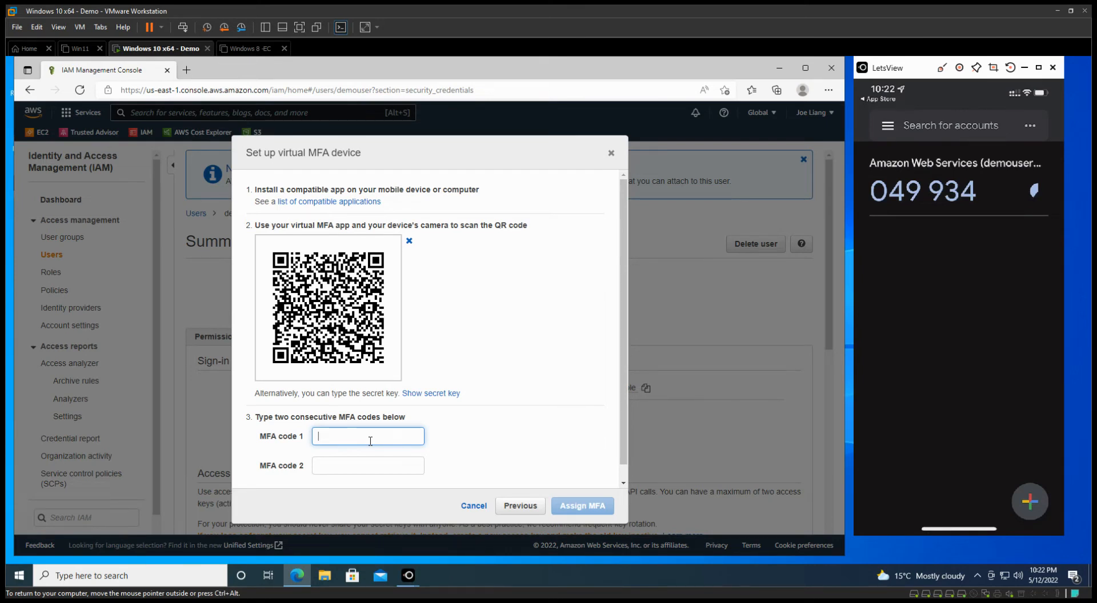
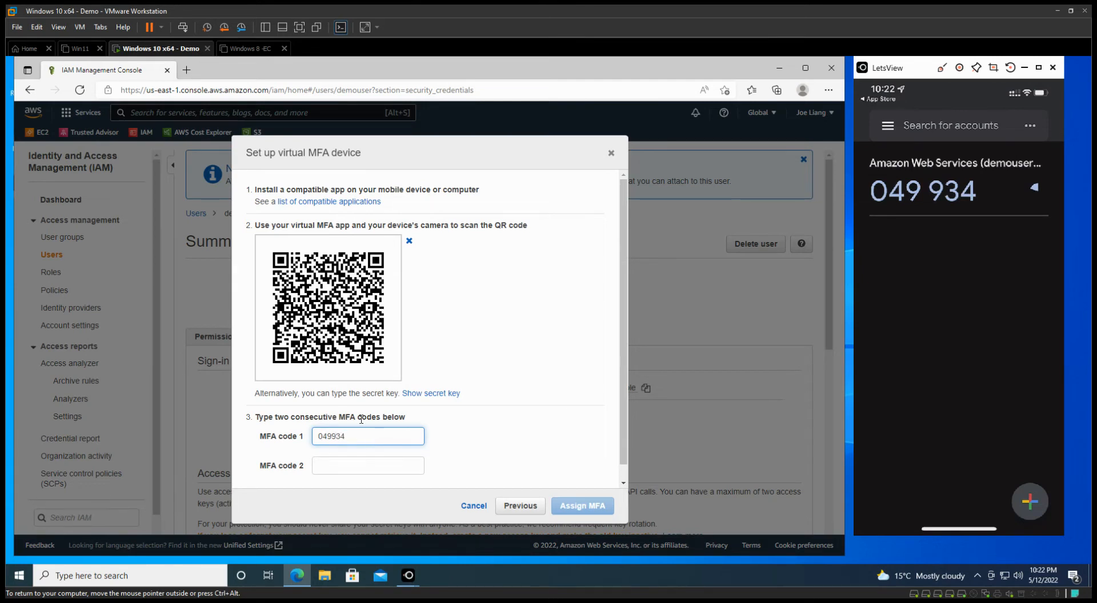
{"action": "left_click", "coordinate": [367, 464]}
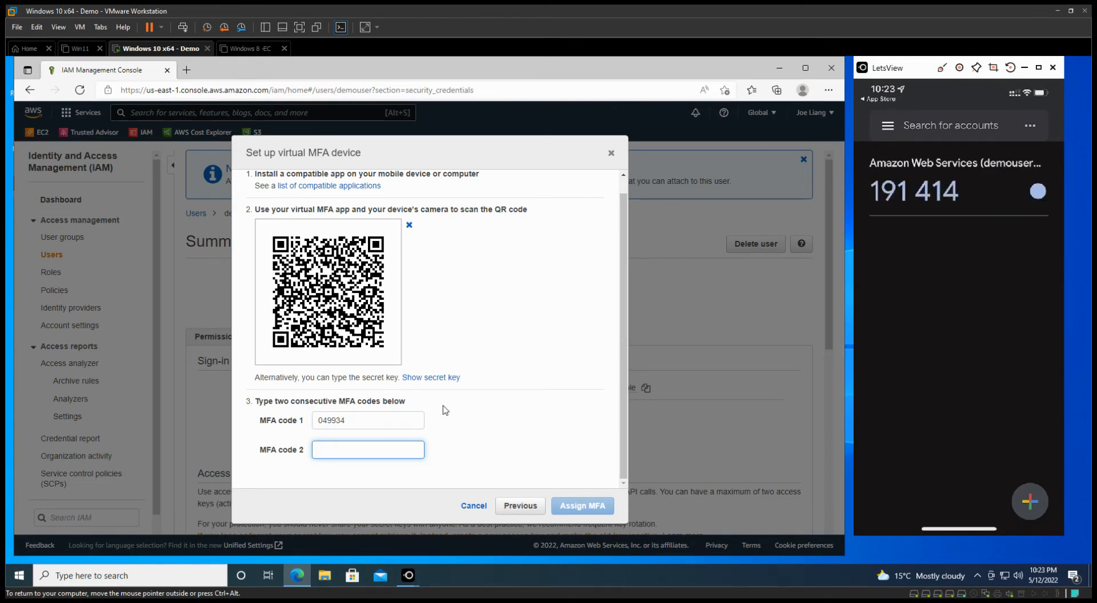
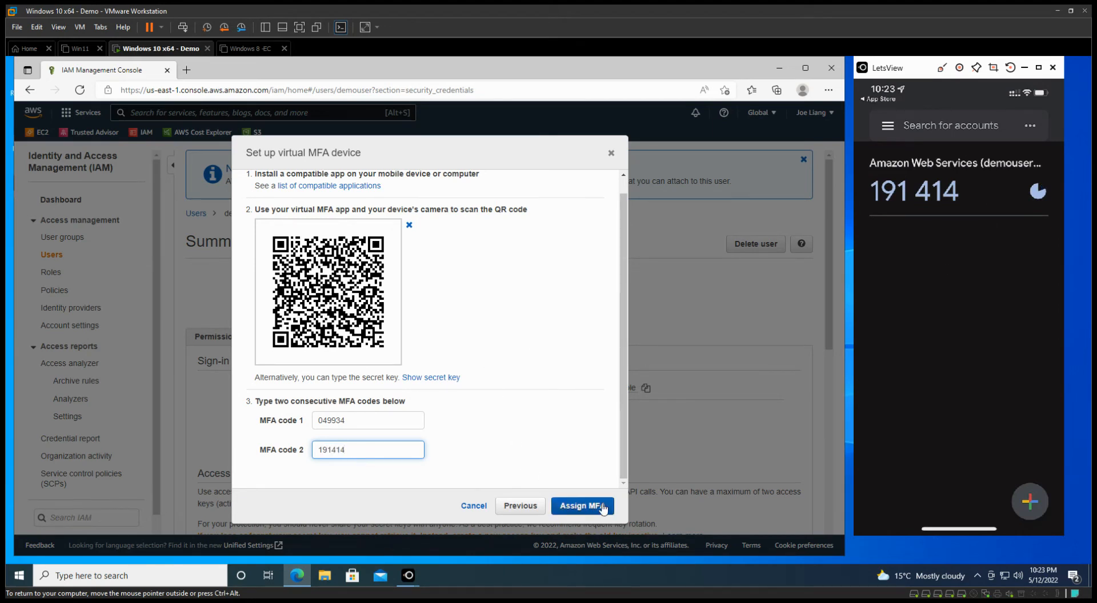
{"action": "left_click", "coordinate": [582, 506]}
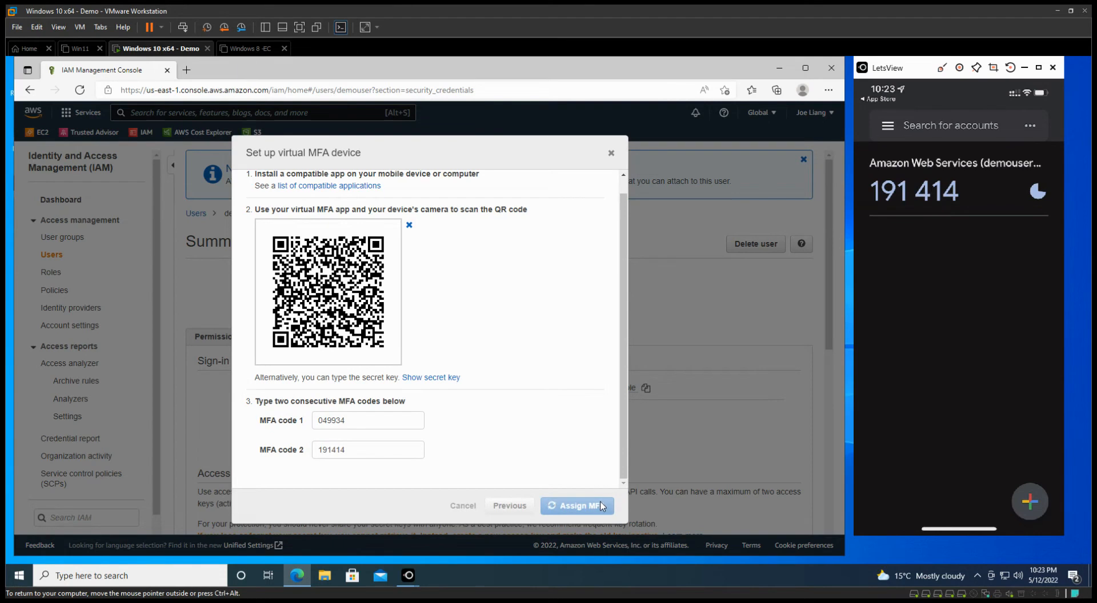
{"action": "left_click", "coordinate": [576, 505]}
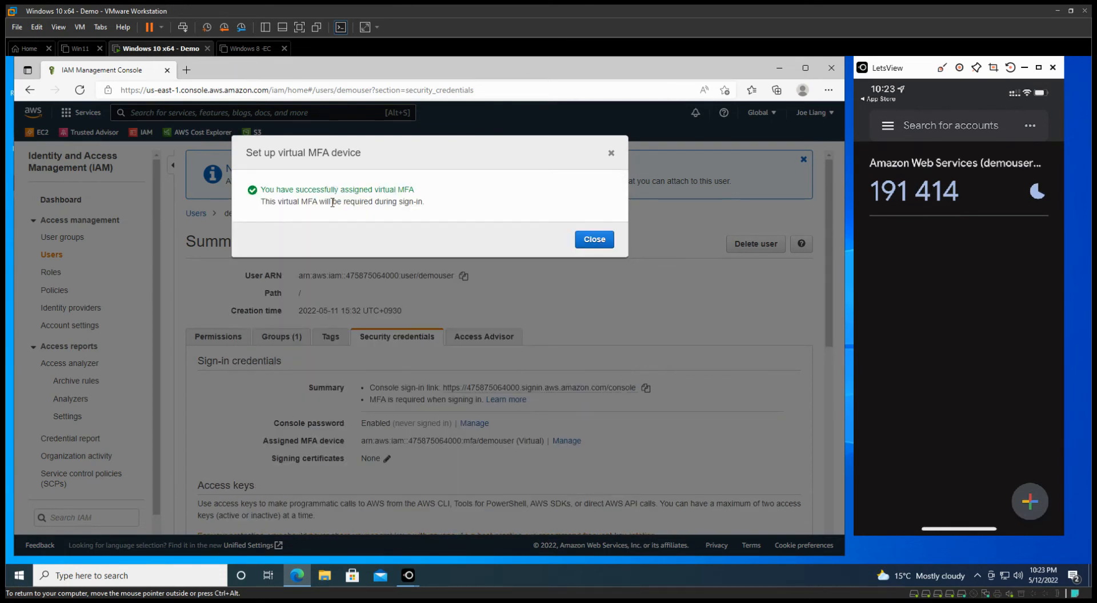
{"action": "mouse_move", "coordinate": [395, 201]}
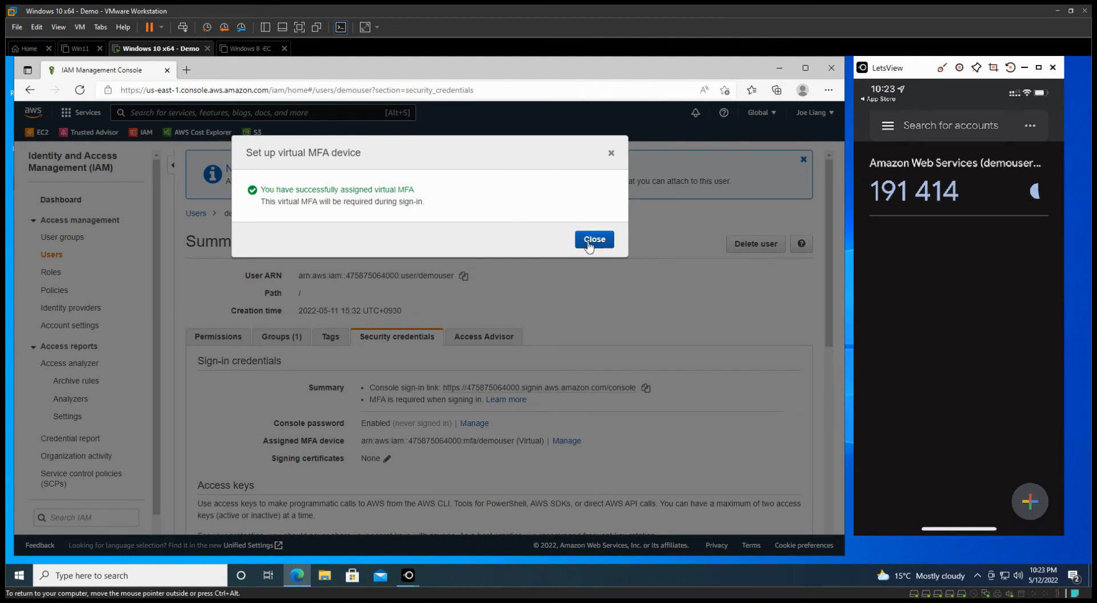
Step: Close the MFA assignment success confirmation
{"action": "left_click", "coordinate": [593, 239]}
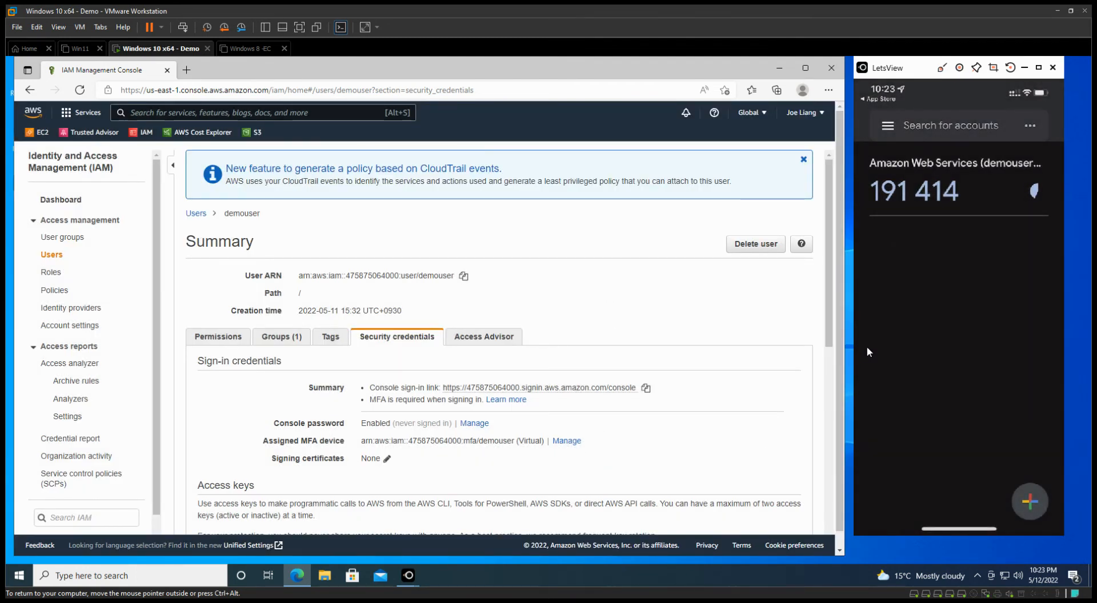
{"action": "mouse_move", "coordinate": [433, 402]}
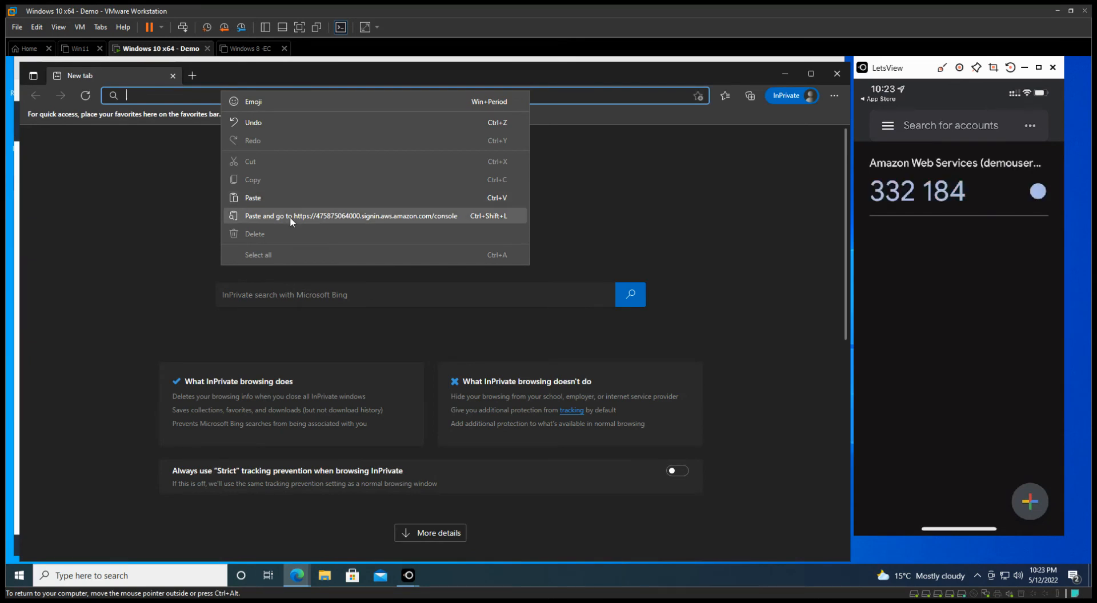
Step: Open the console sign-in link and sign in as IAM user demouser
{"action": "left_click", "coordinate": [352, 216]}
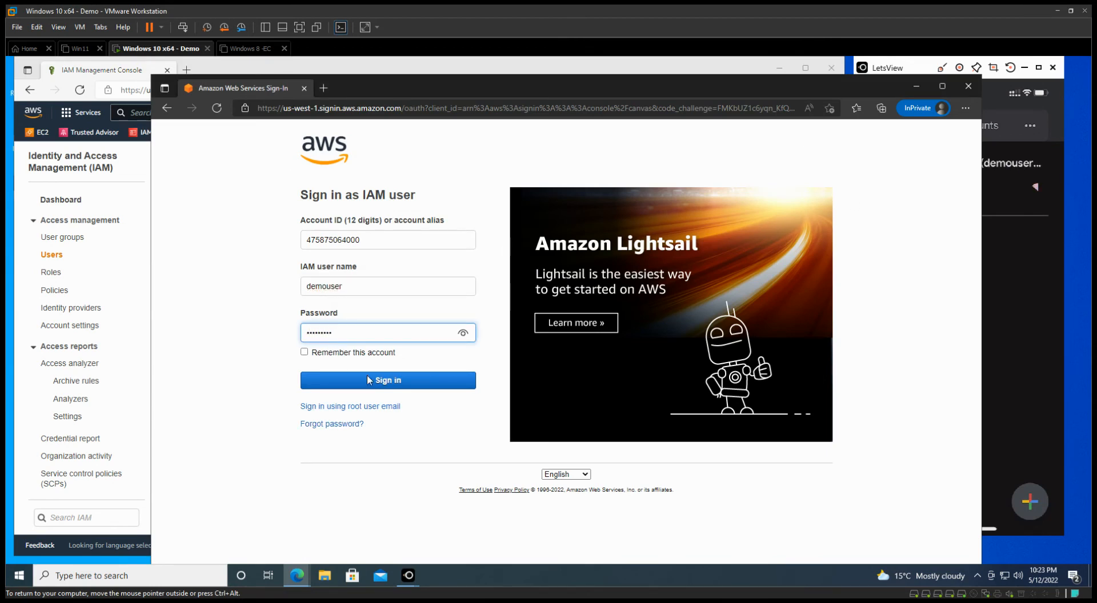
{"action": "left_click", "coordinate": [387, 380]}
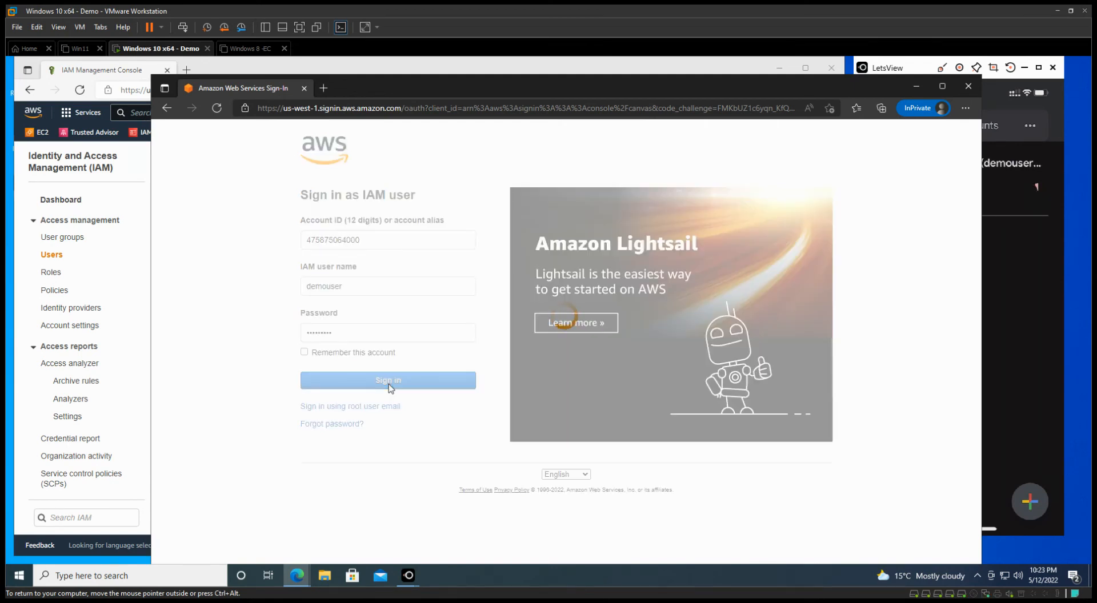
{"action": "left_click", "coordinate": [388, 380]}
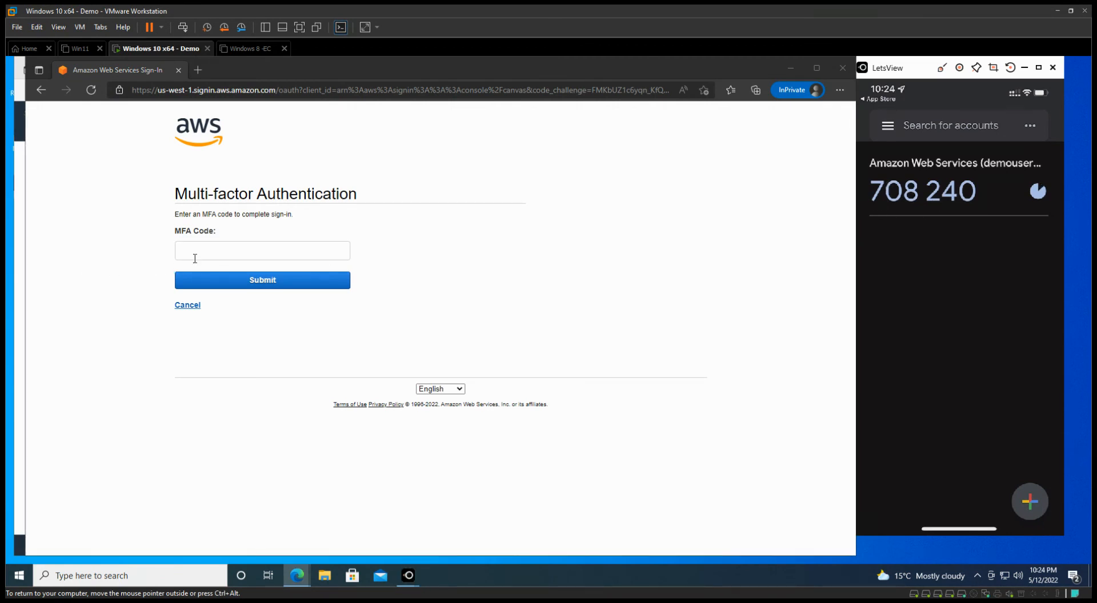
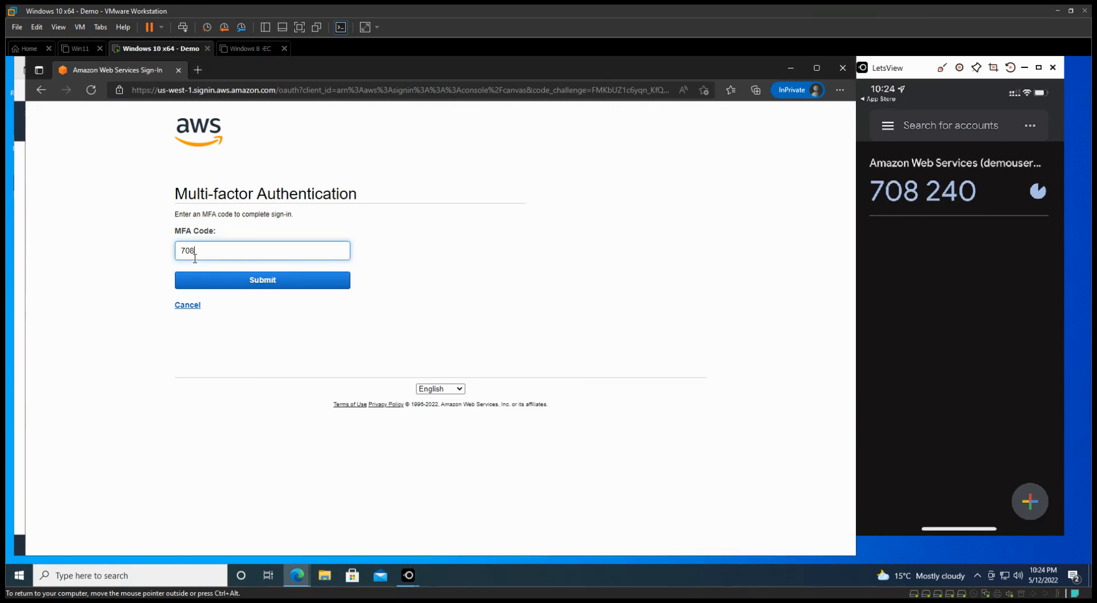
{"action": "left_click", "coordinate": [262, 280]}
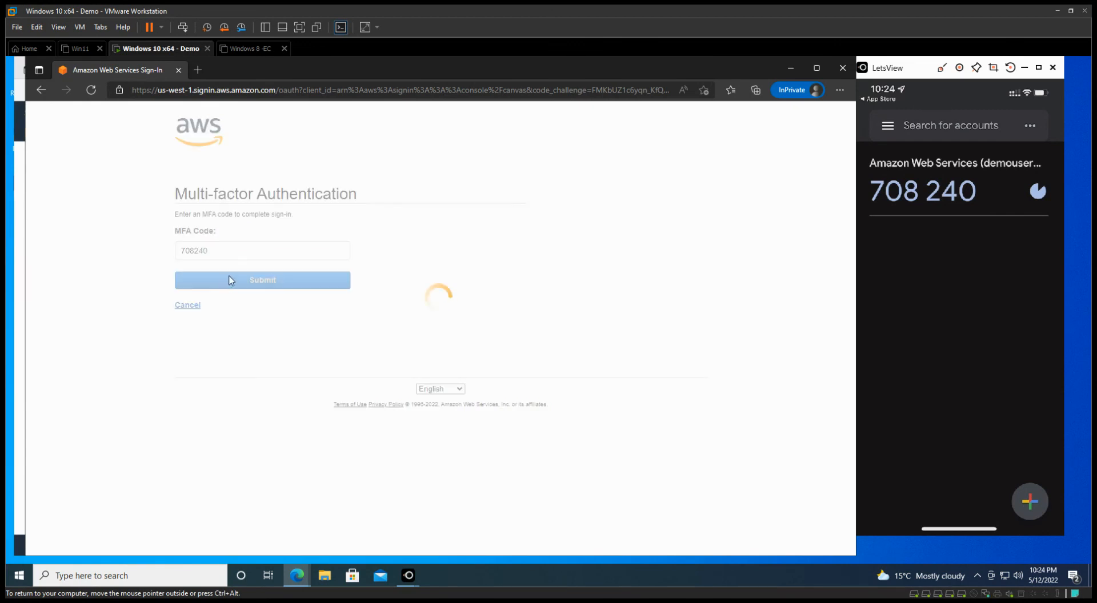
{"action": "left_click", "coordinate": [262, 280]}
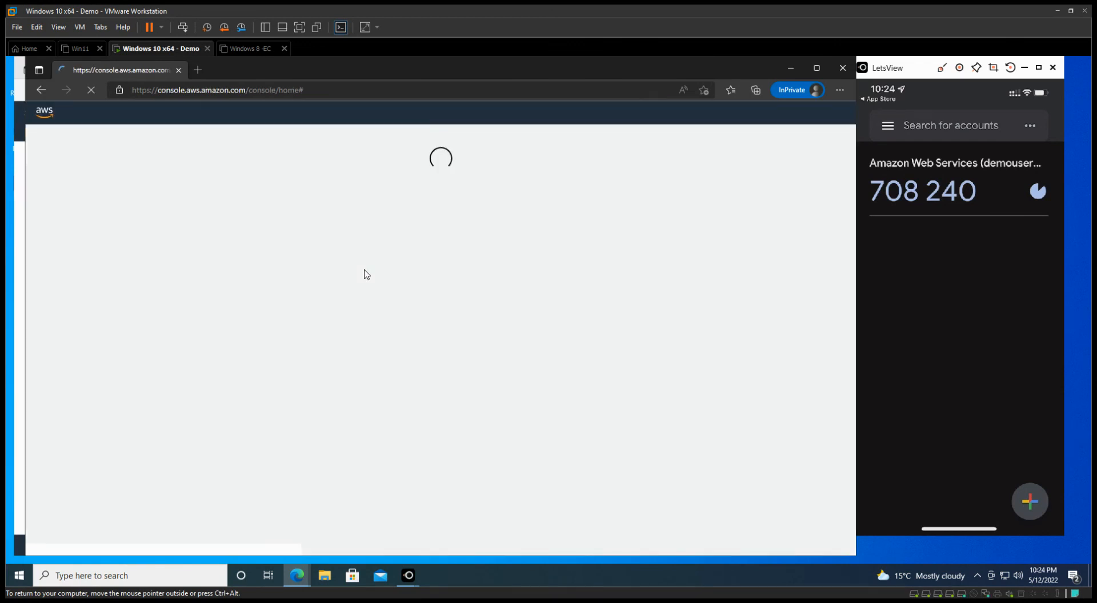